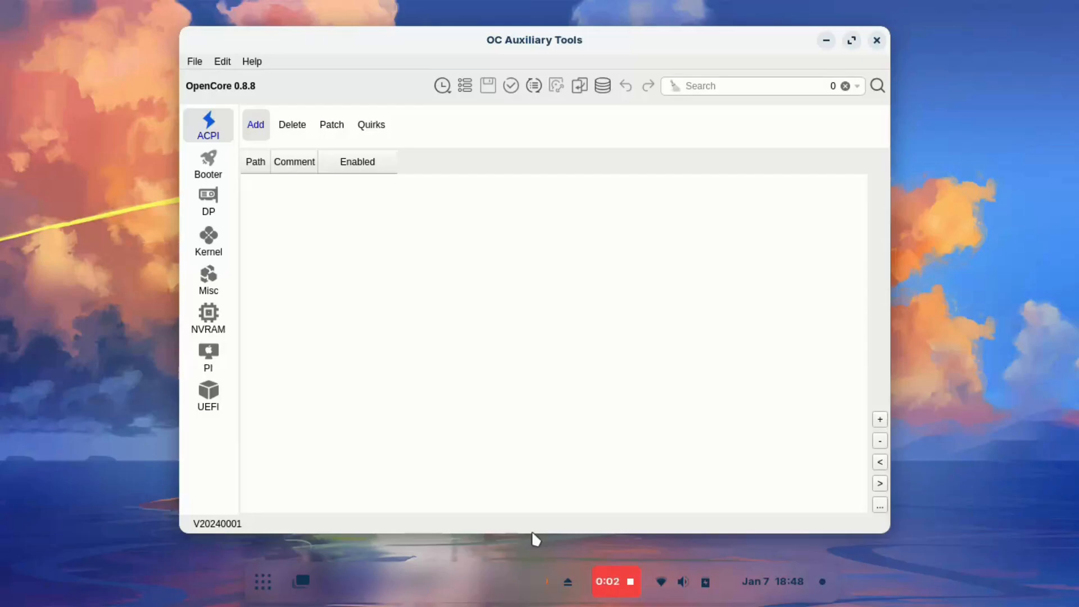
pyautogui.moveTo(511, 494)
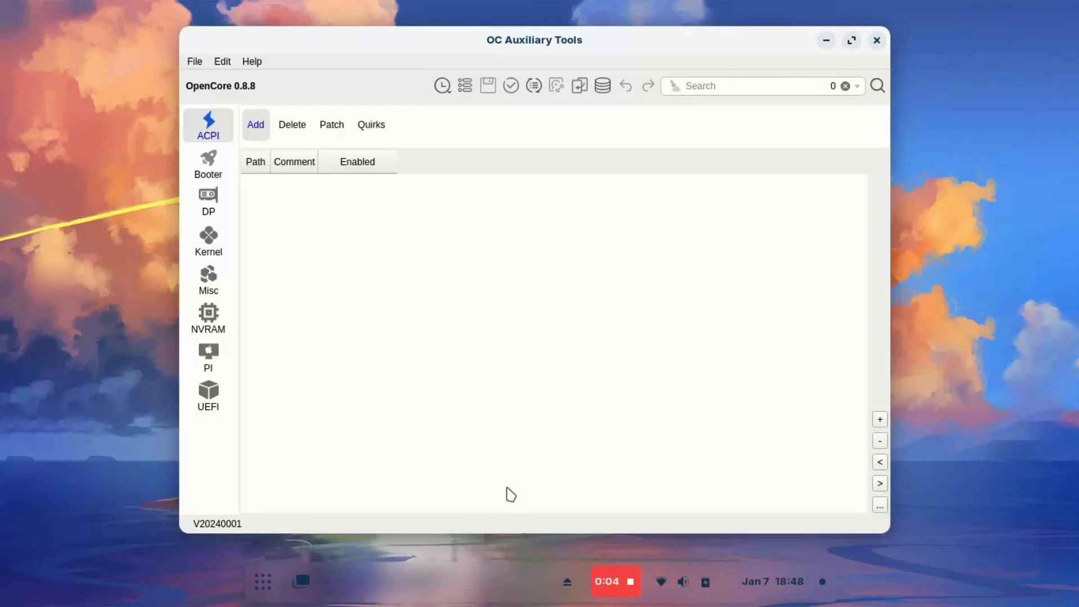
# Step: Open Documents/EFI/OC/config.plist via File > Open
pyautogui.click(195, 61)
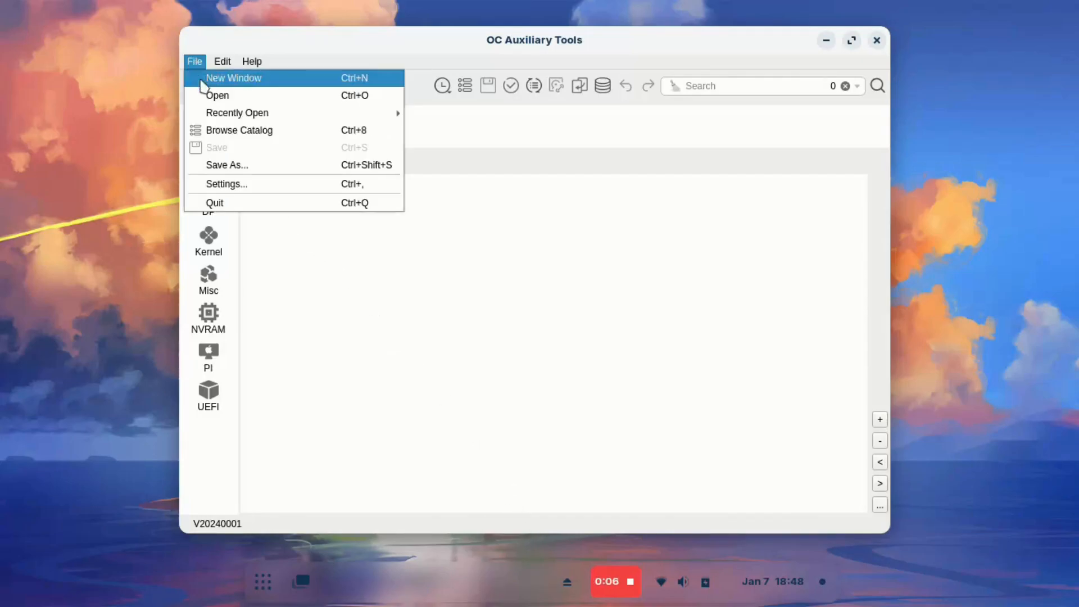
pyautogui.click(217, 95)
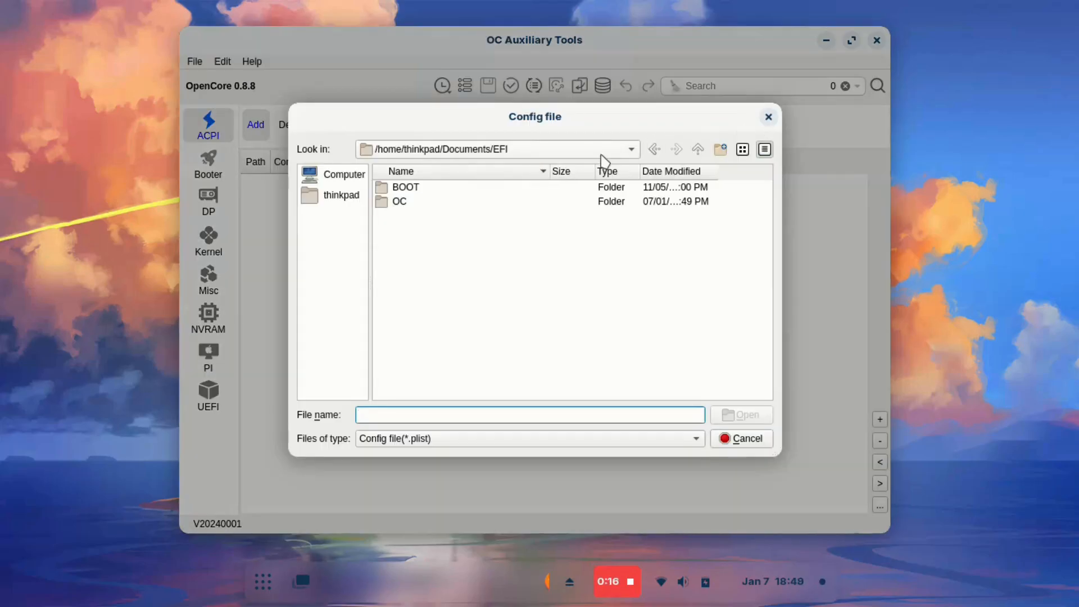
pyautogui.click(696, 148)
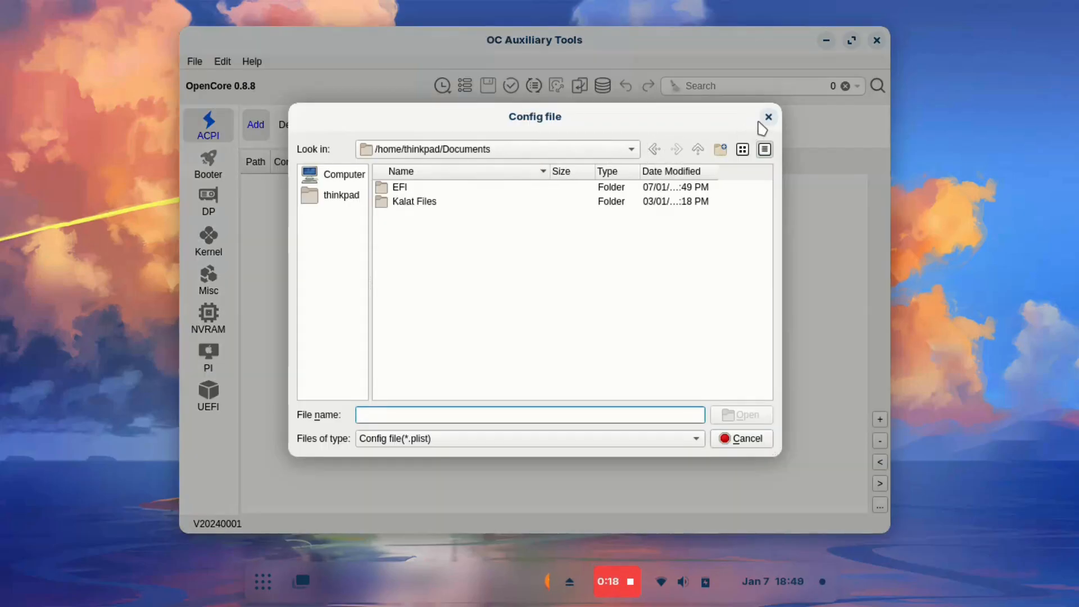
pyautogui.doubleClick(399, 186)
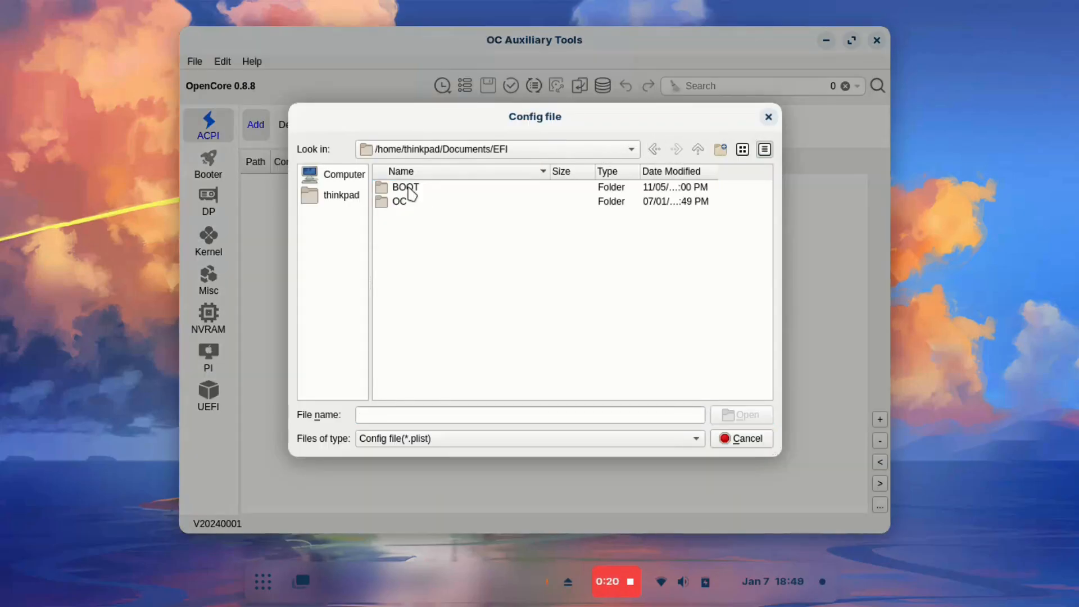
pyautogui.doubleClick(399, 201)
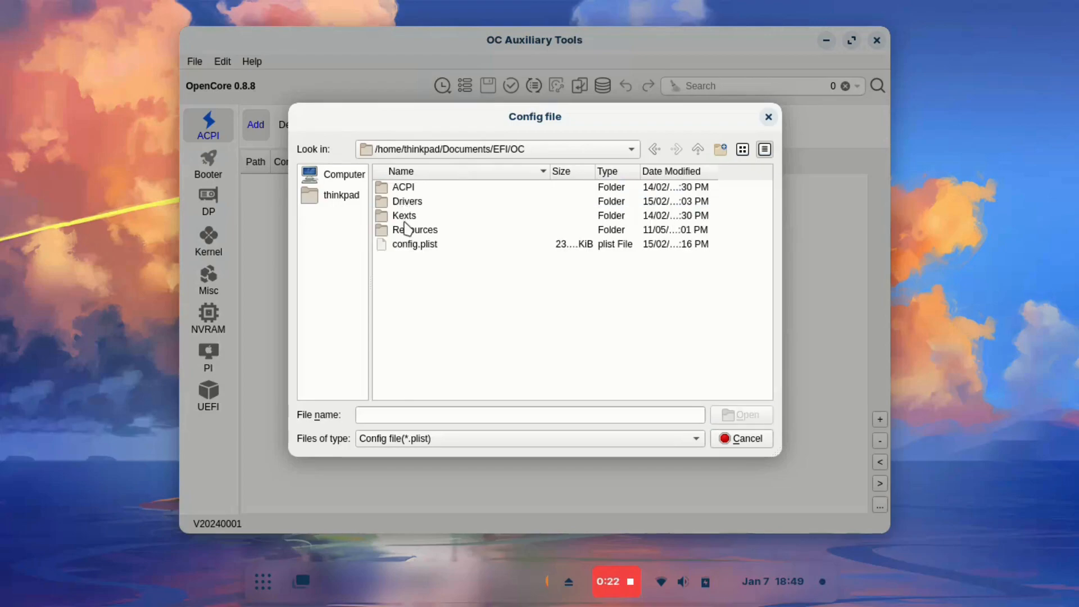
pyautogui.click(415, 245)
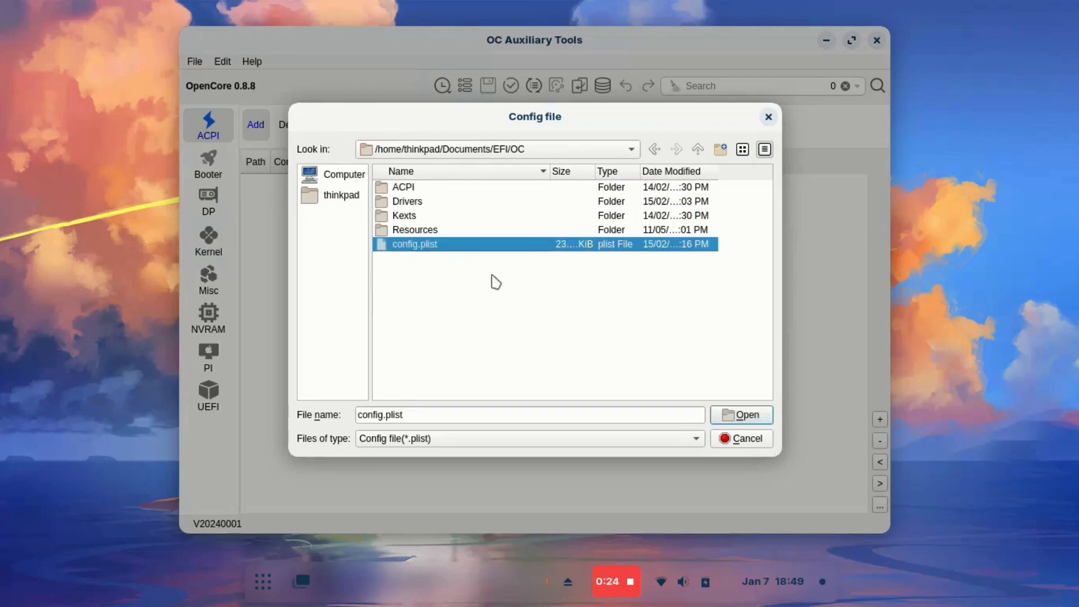
pyautogui.click(741, 414)
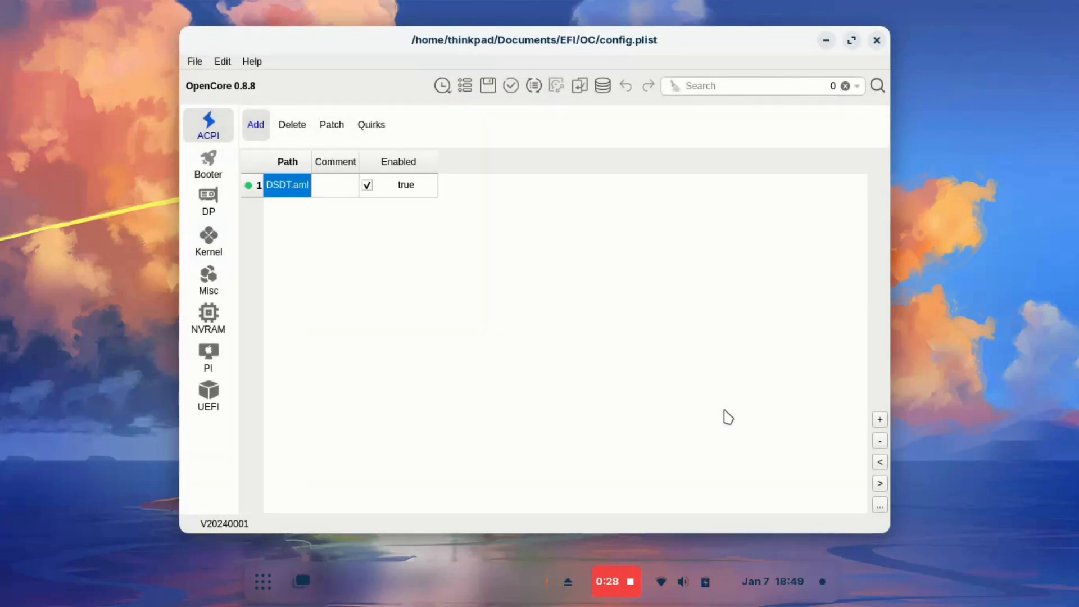
pyautogui.moveTo(208, 280)
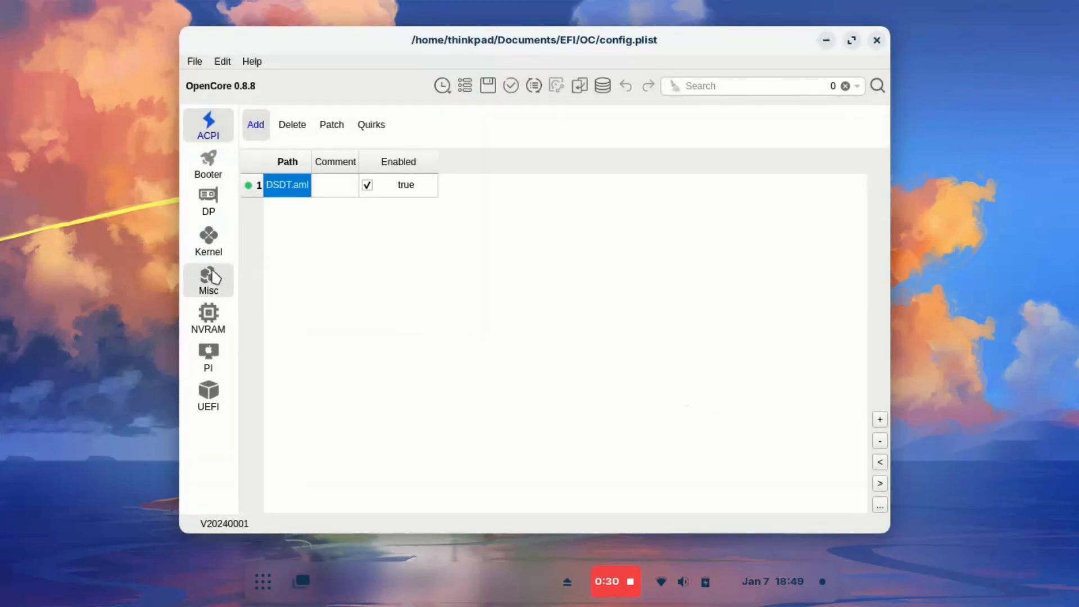
# Step: Show NVRAM variables for UUID 7C436110-AB2A-4BBB-A880-FE41995C9F82, including boot-args
pyautogui.click(208, 318)
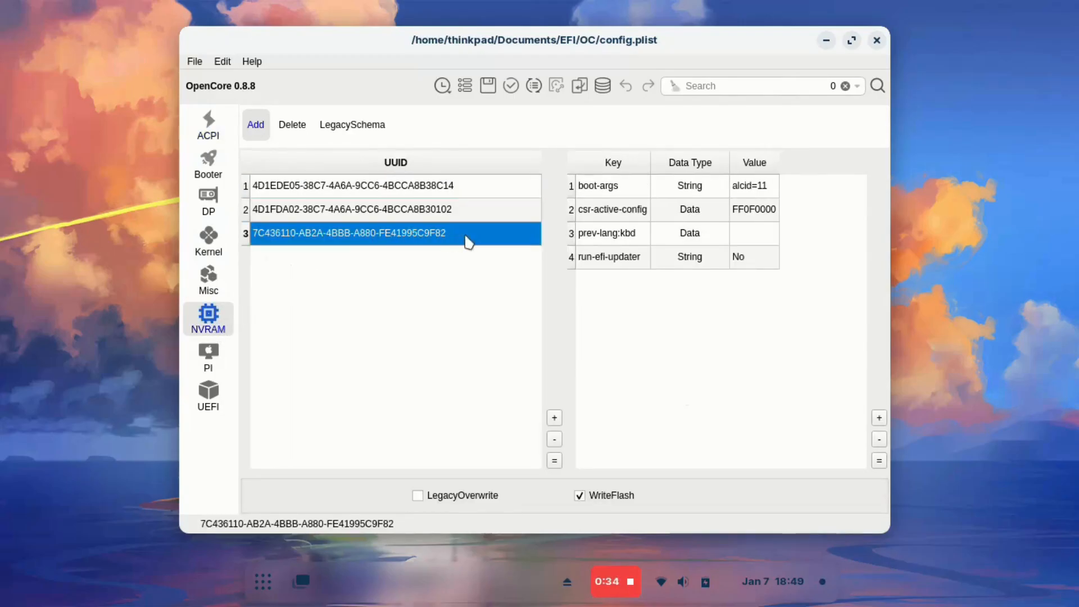
pyautogui.click(597, 184)
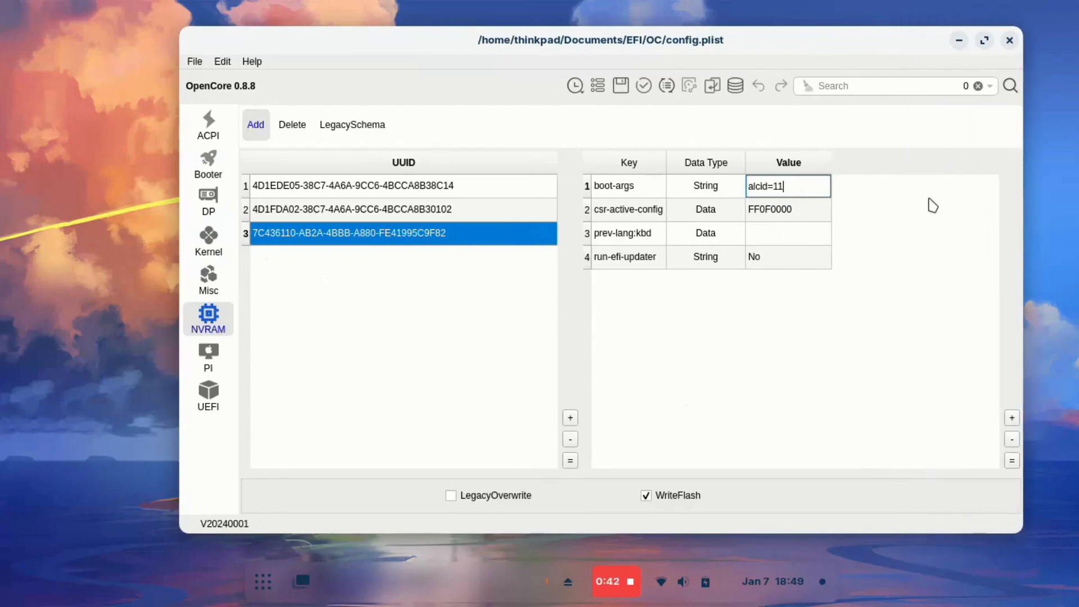
# Step: Change boot-args to 'alcid=11 -v nvdia=1' and save config.plist
pyautogui.write('-v')
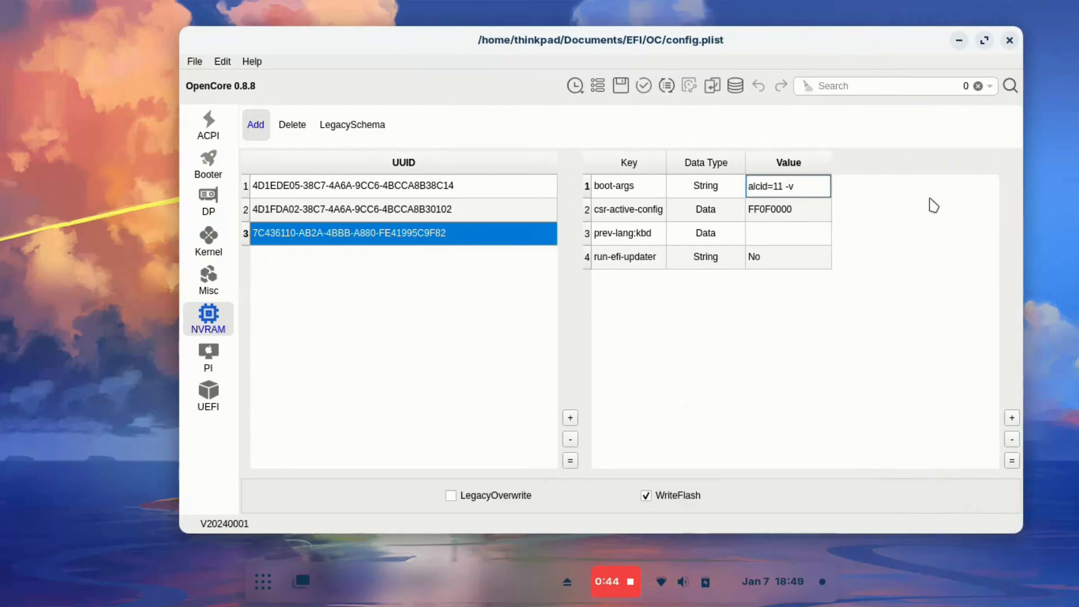
pyautogui.write('nvdia')
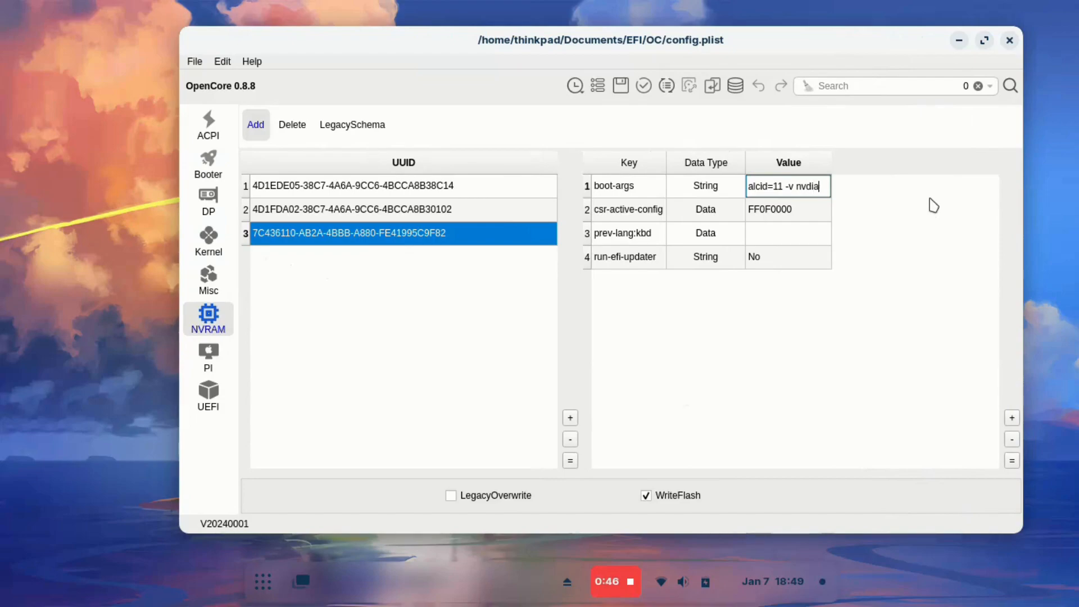
pyautogui.write('=1')
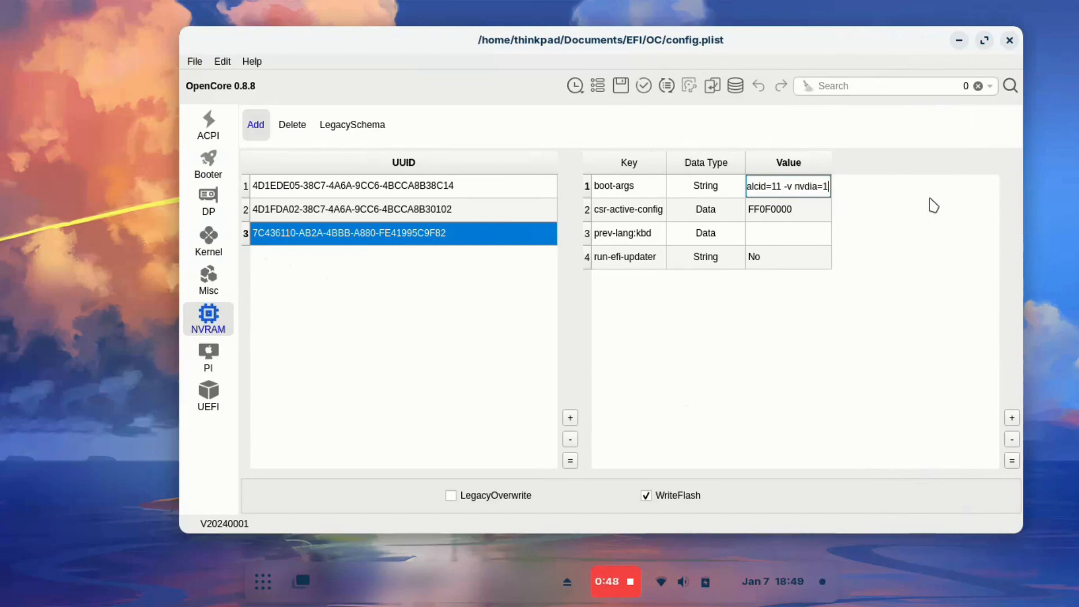
pyautogui.moveTo(908, 218)
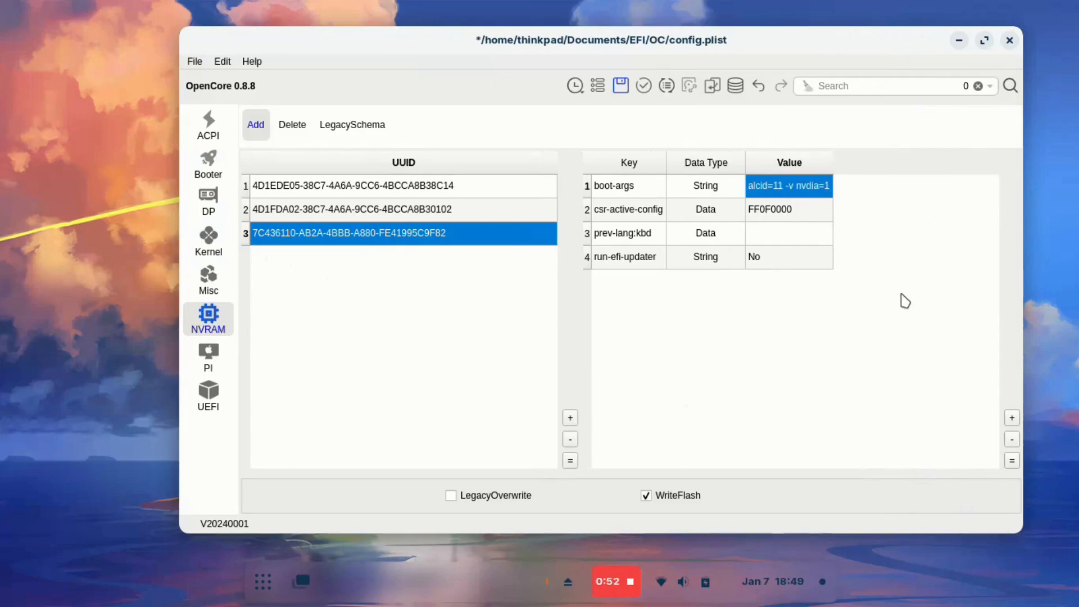
pyautogui.moveTo(328, 150)
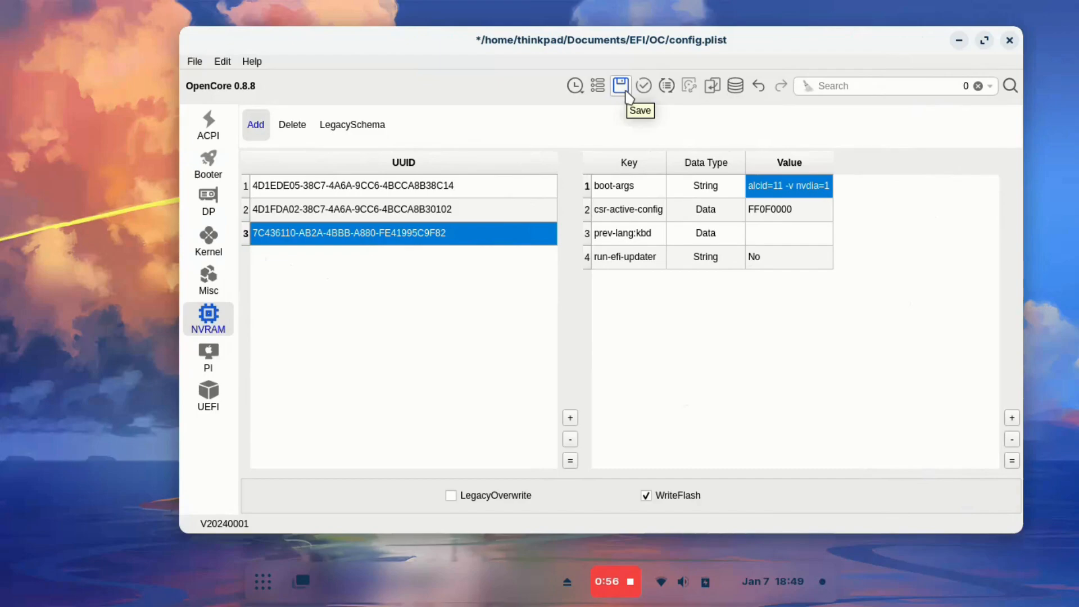
pyautogui.click(619, 85)
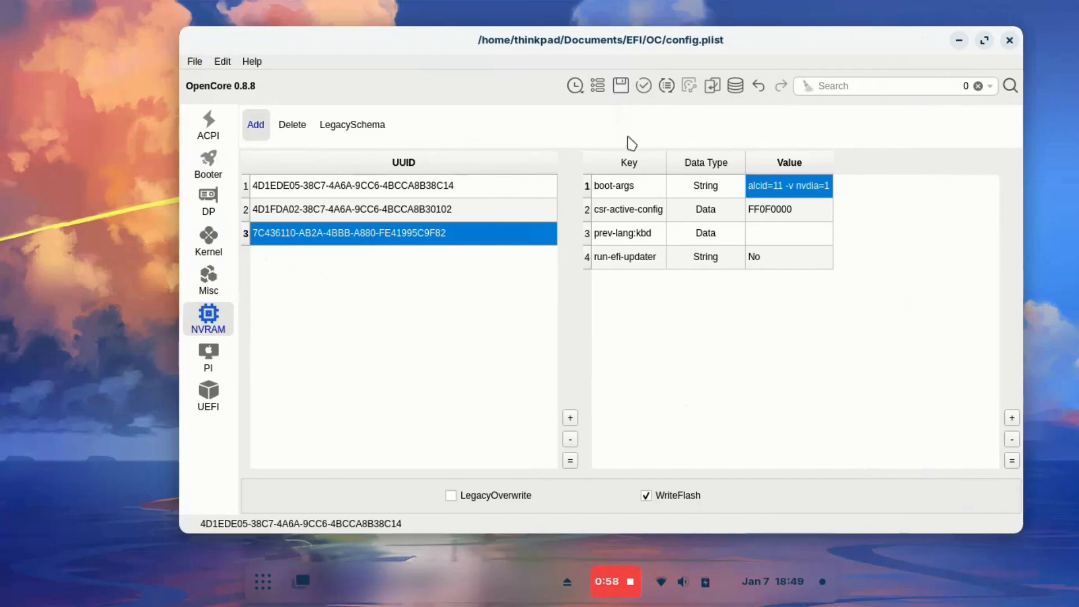